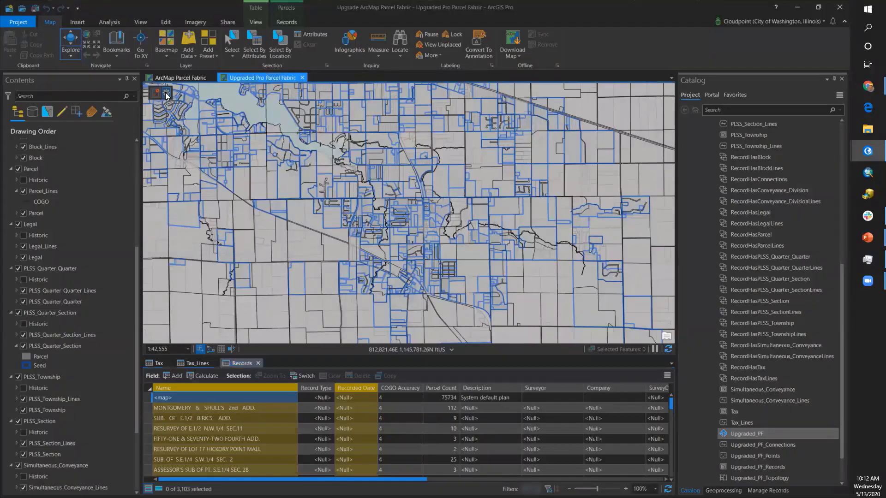
# Open the Manage Records pane from the parcel fabric record menu on the map
pyautogui.click(166, 92)
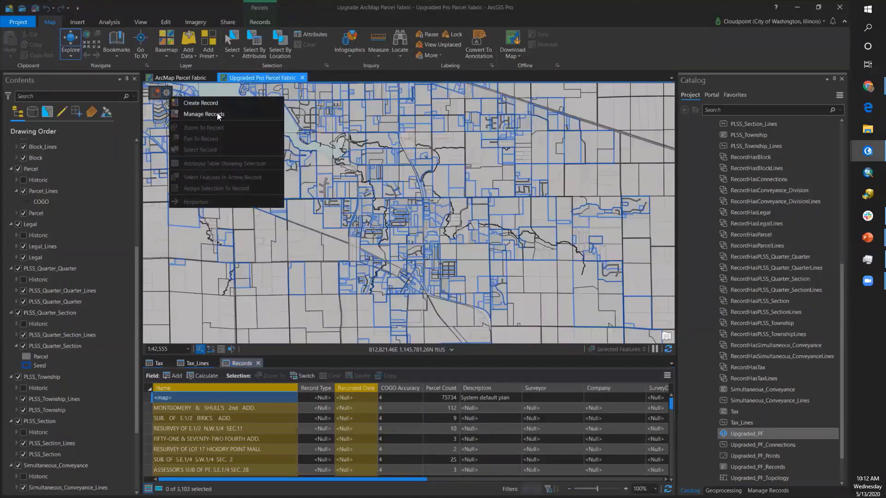
pyautogui.moveTo(204, 113)
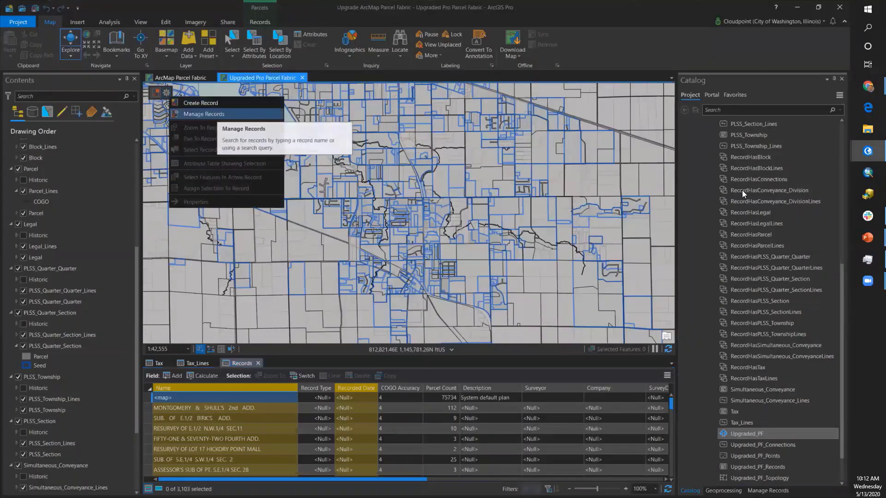
pyautogui.click(204, 113)
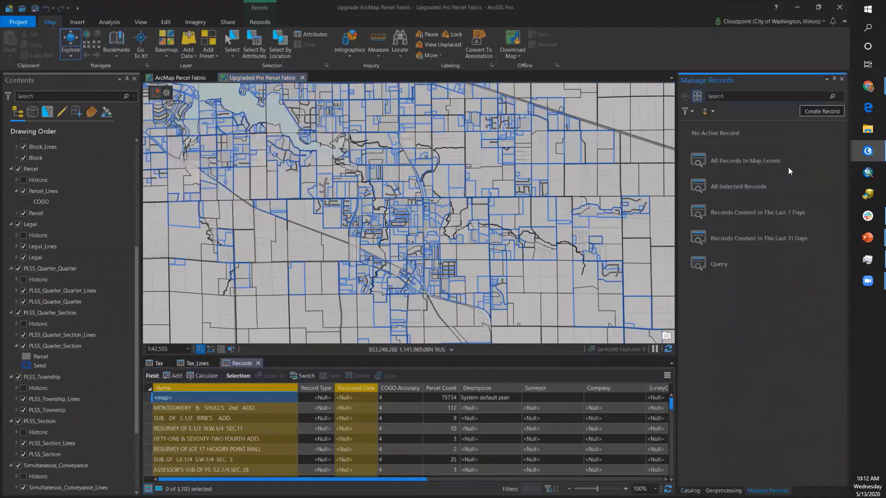
pyautogui.click(747, 161)
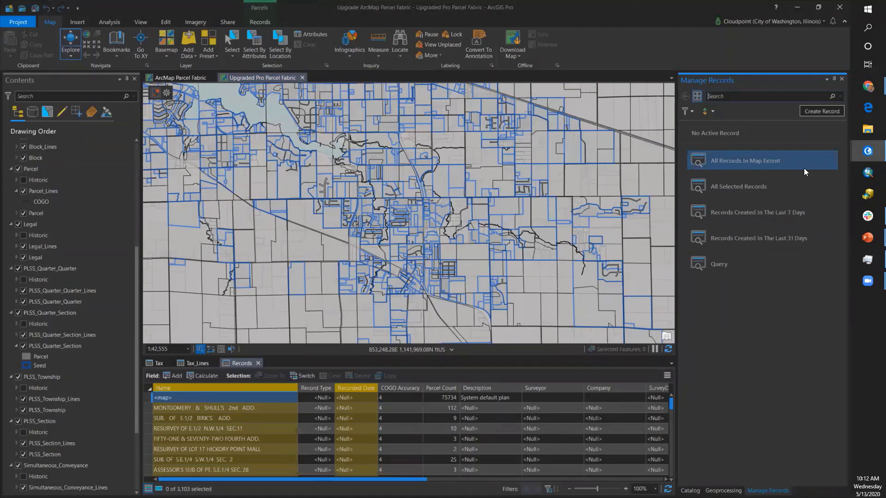
pyautogui.moveTo(797, 238)
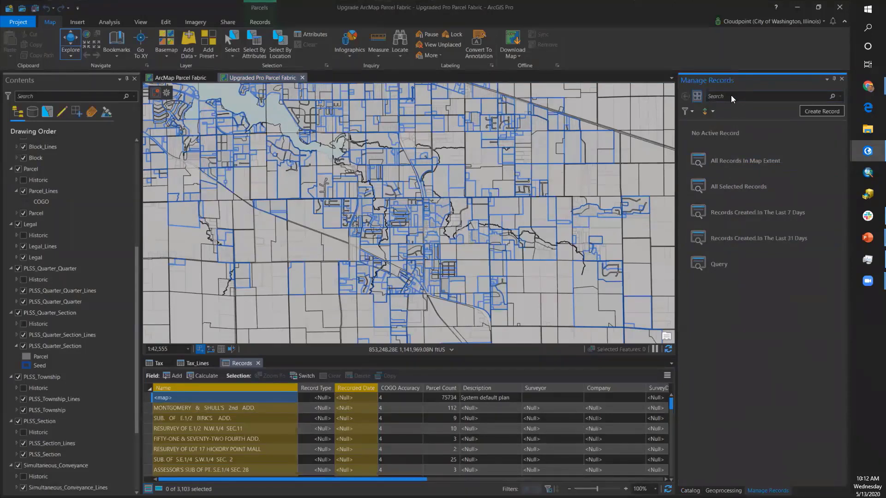
# Search records for Norwood and zoom the map to the NORWOOD HEIGHTS record
pyautogui.write('Nol')
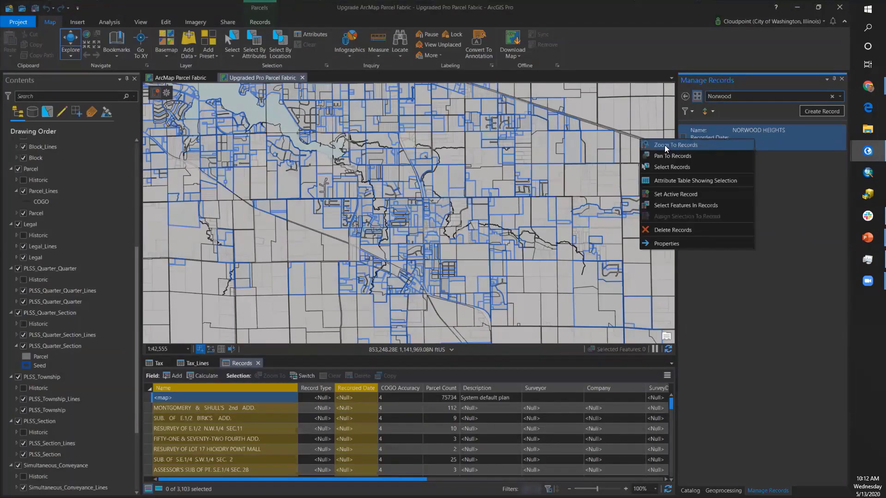
pyautogui.moveTo(673, 145)
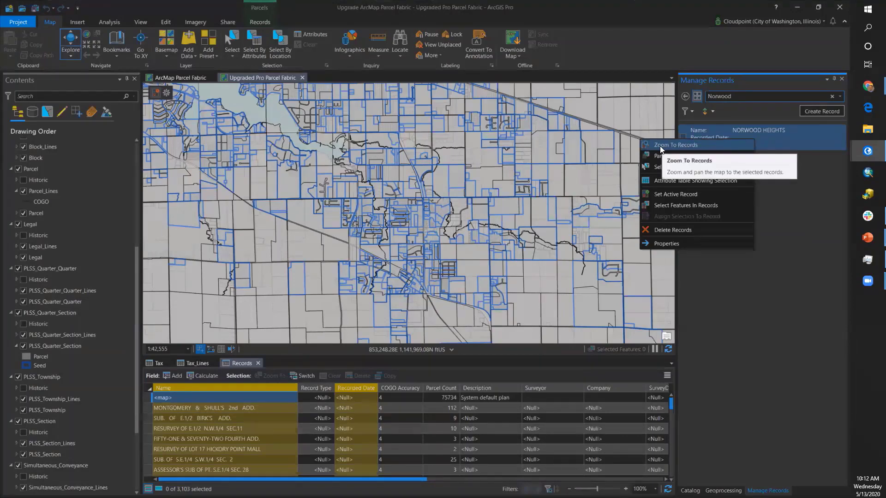
pyautogui.click(674, 145)
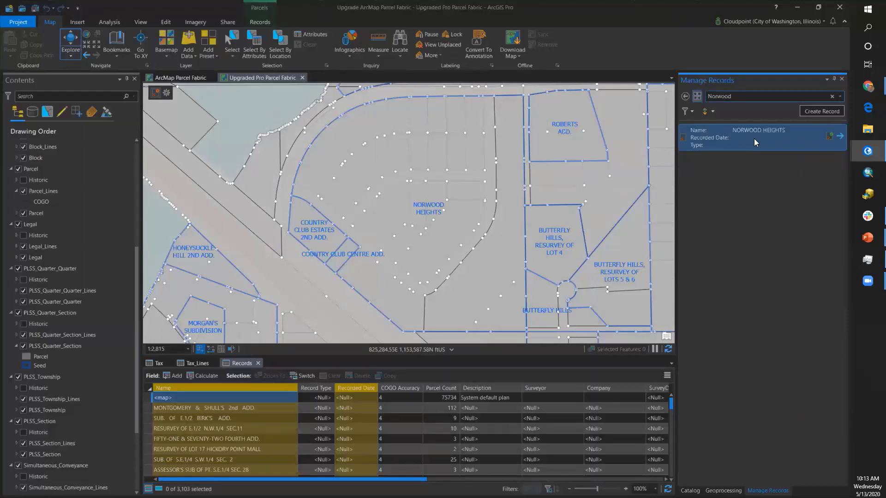
# Set NORWOOD HEIGHTS as the active parcel fabric record
pyautogui.rightClick(756, 138)
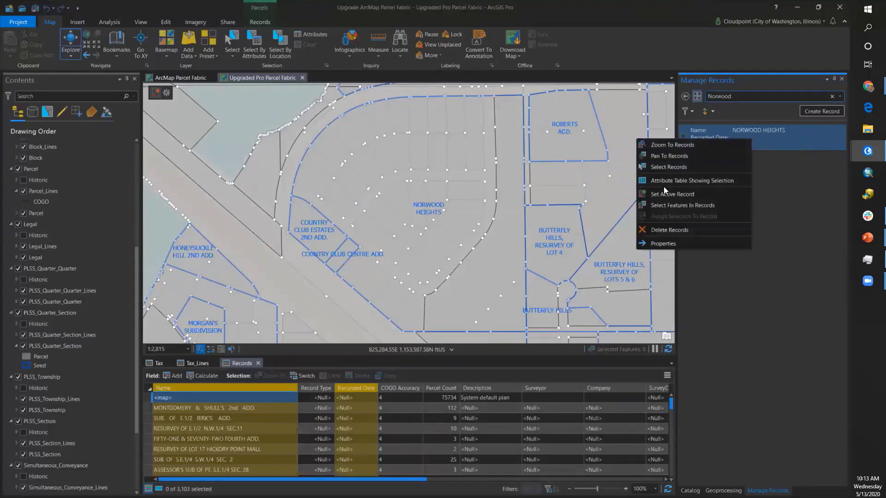
pyautogui.moveTo(672, 193)
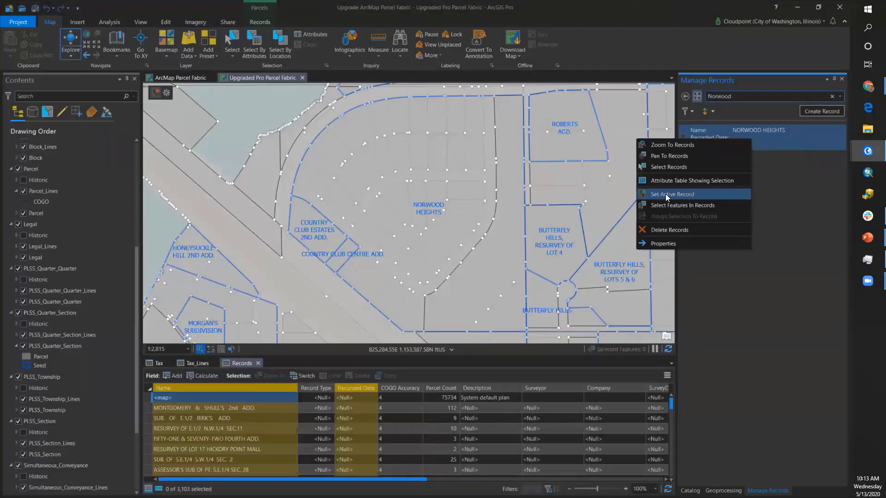
pyautogui.click(672, 193)
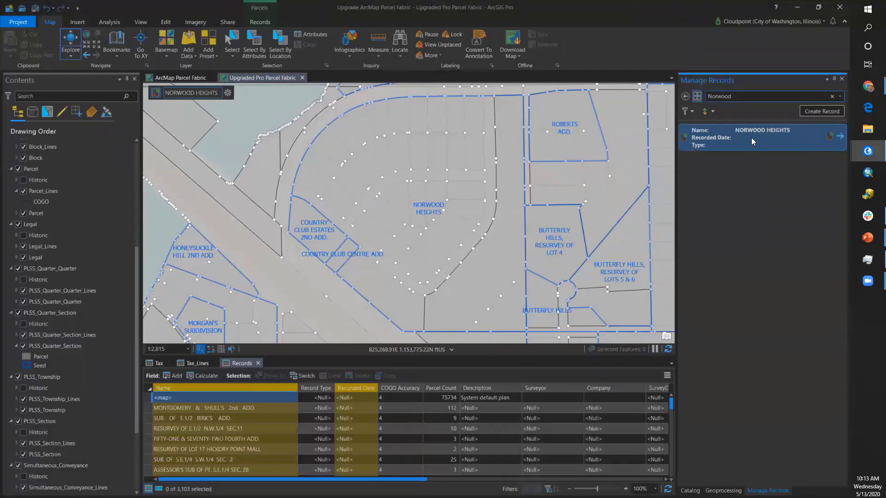
# Select the NORWOOD HEIGHTS record's parcel features on the map
pyautogui.rightClick(761, 136)
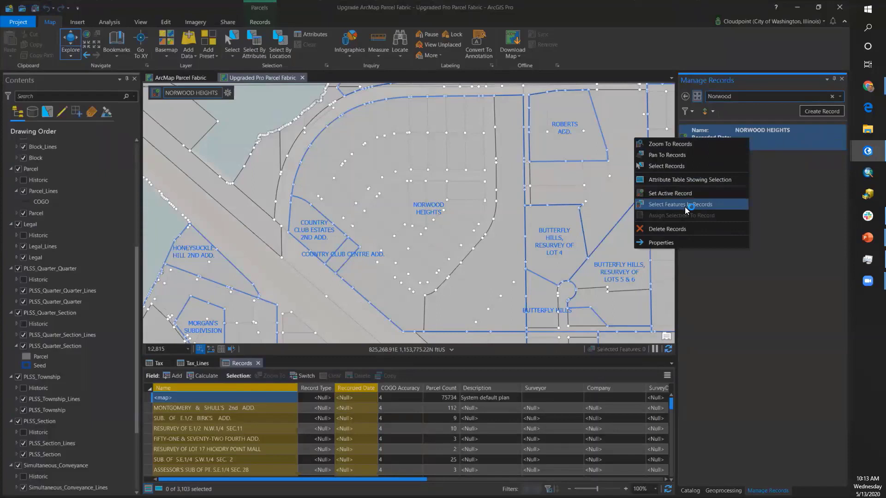
pyautogui.click(680, 204)
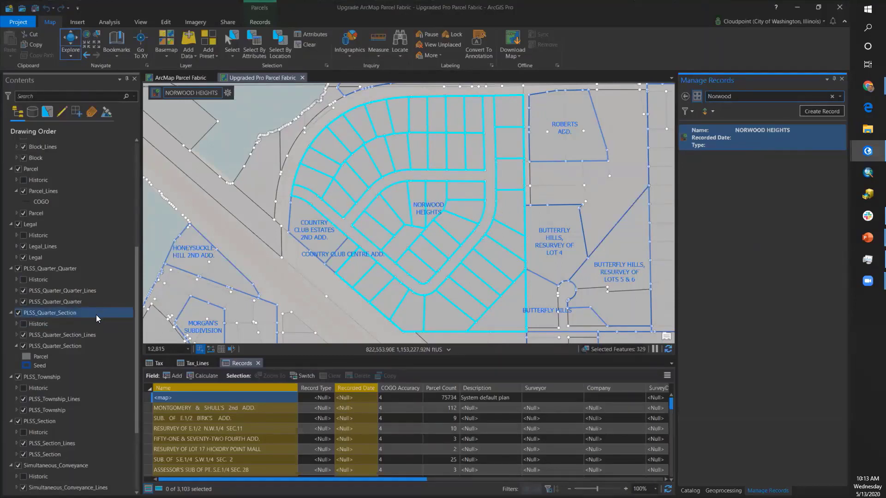
pyautogui.click(38, 322)
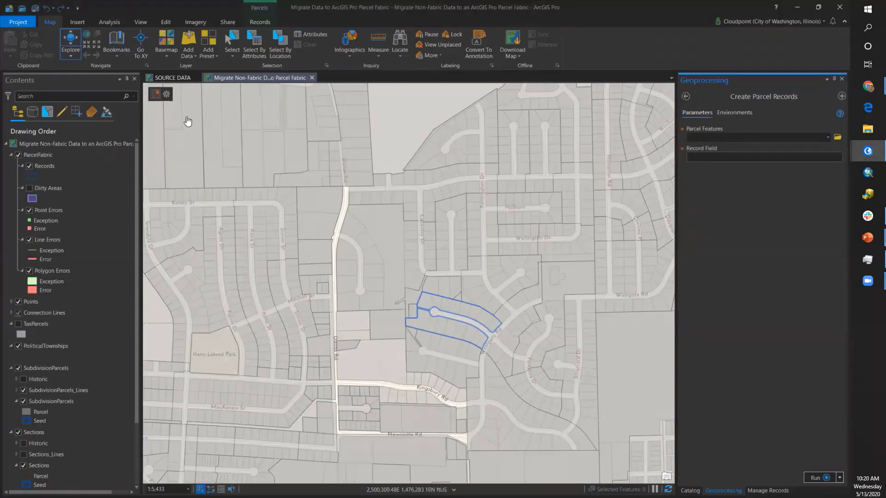
pyautogui.moveTo(165, 94)
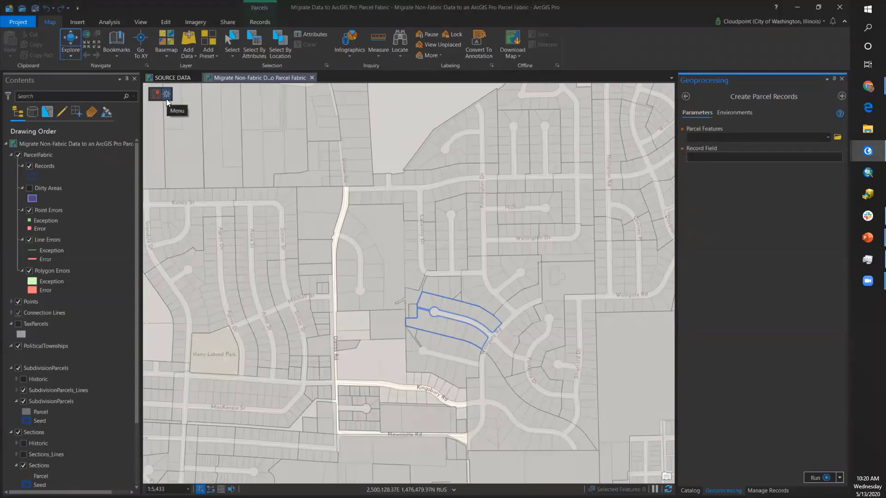
# Open Manage Records for the migrated parcel fabric from the map's record menu
pyautogui.click(160, 94)
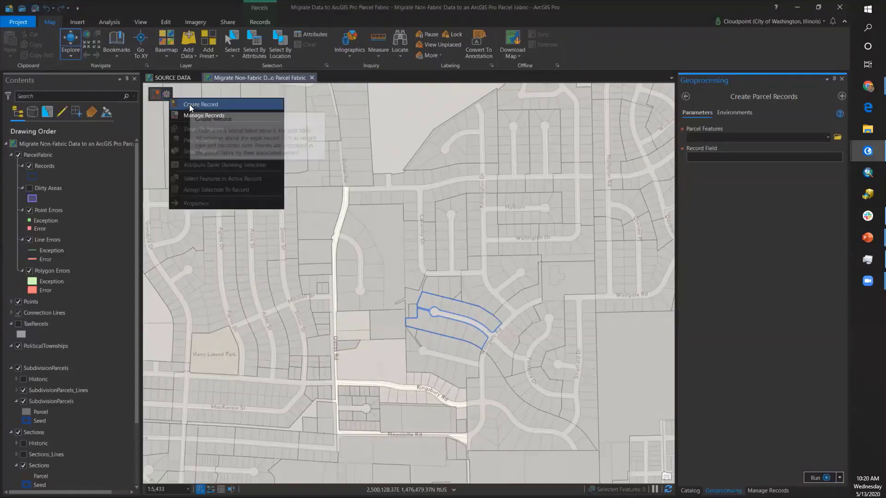
pyautogui.moveTo(199, 104)
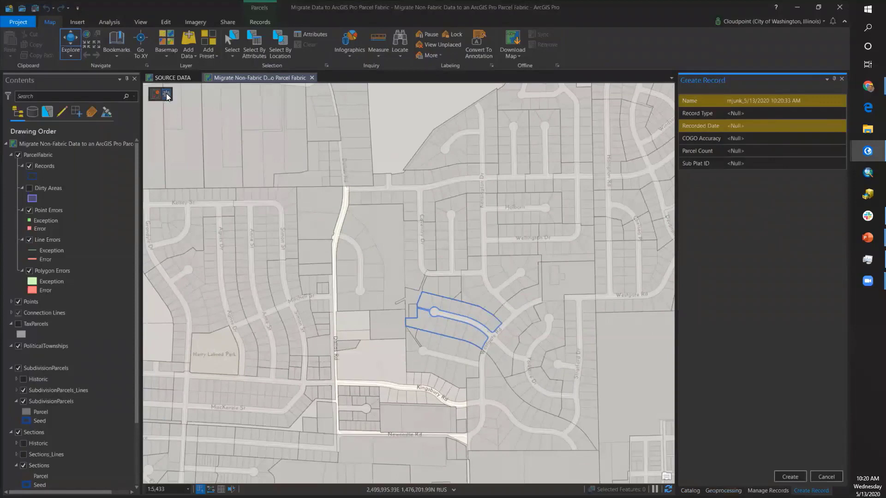
pyautogui.click(767, 490)
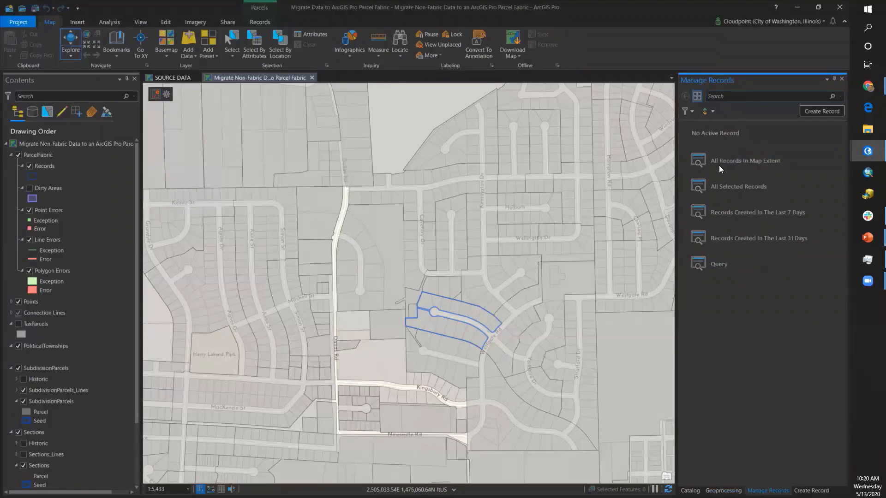
# List records in the map extent and set DEVONSHIRE ESTATES 4TH ADDITION as active
pyautogui.click(744, 160)
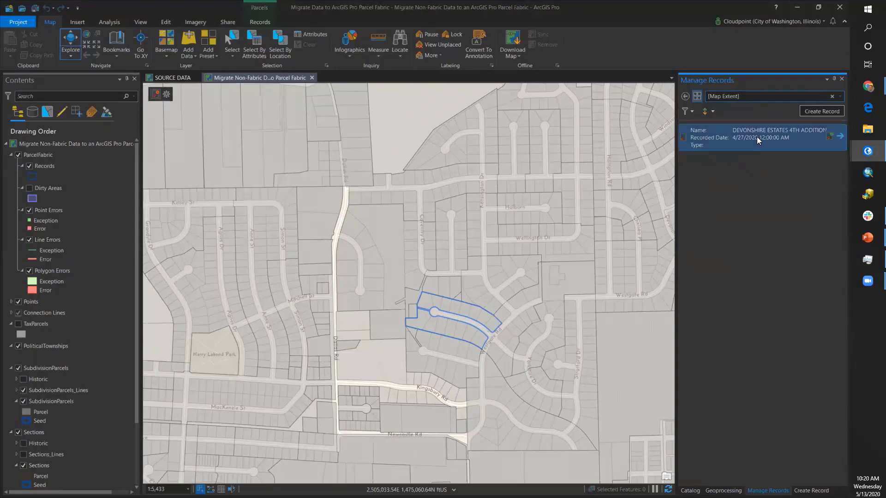
pyautogui.rightClick(757, 135)
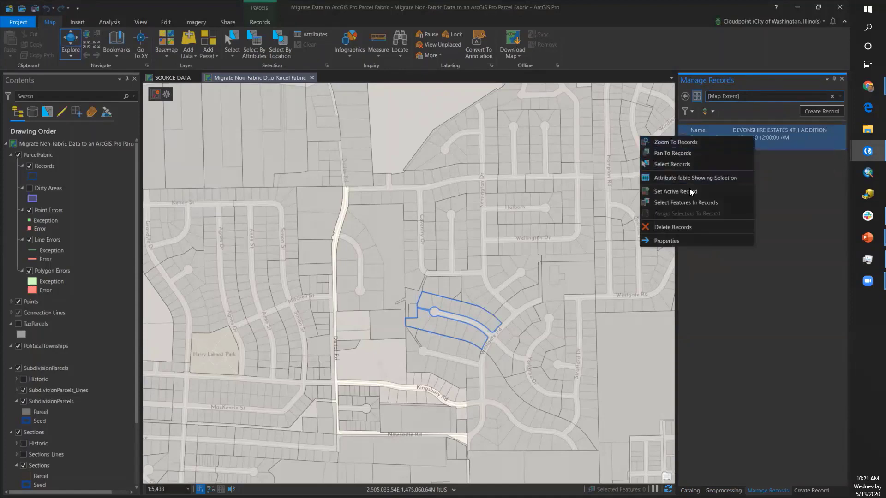
pyautogui.click(674, 191)
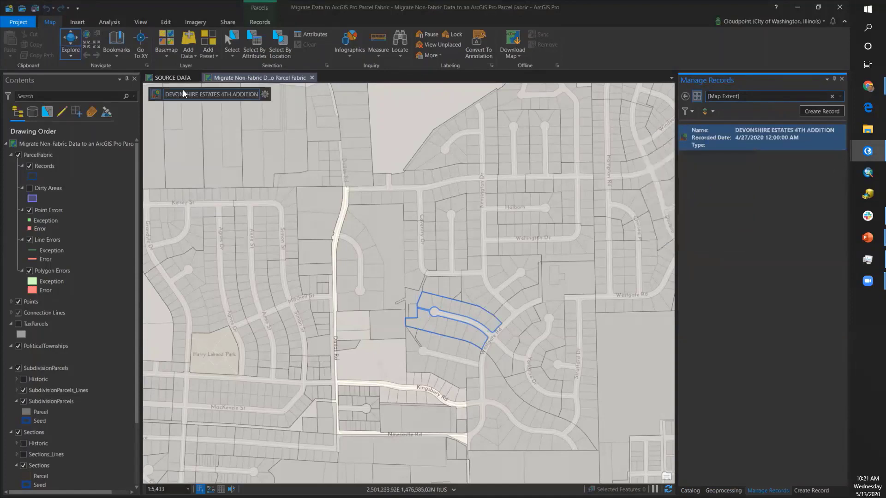
pyautogui.moveTo(209, 98)
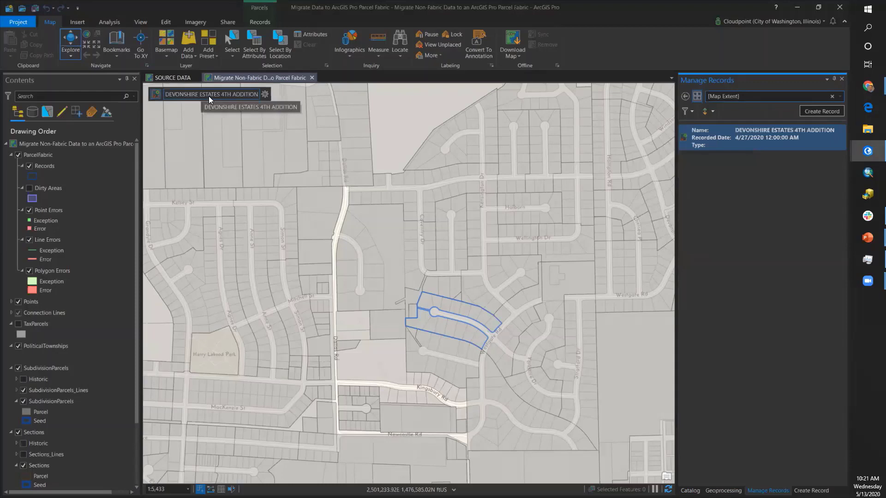
# Select the 15 DEVONSHIRE ESTATES 4TH ADDITION parcels, then bring up Records layer options
pyautogui.rightClick(761, 134)
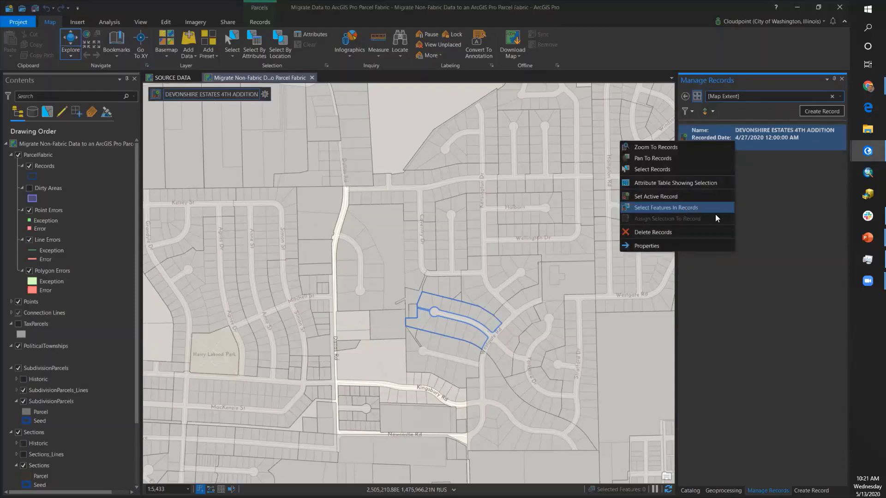
pyautogui.click(666, 207)
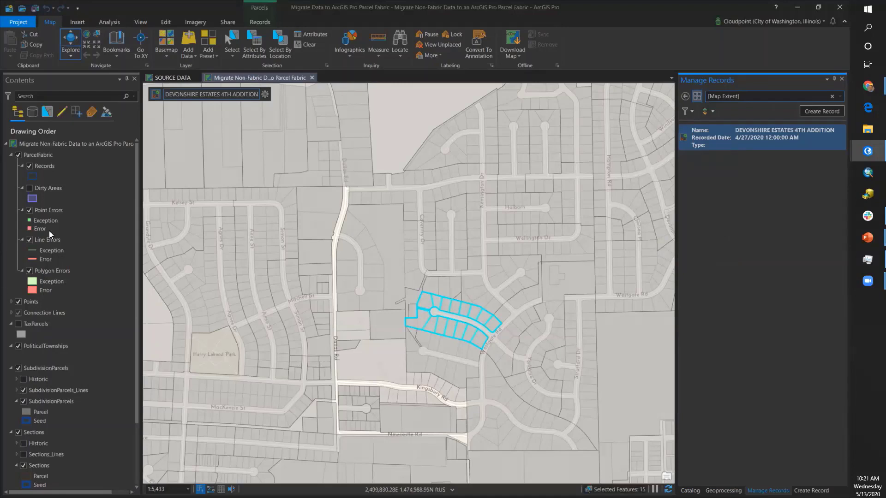
pyautogui.click(44, 165)
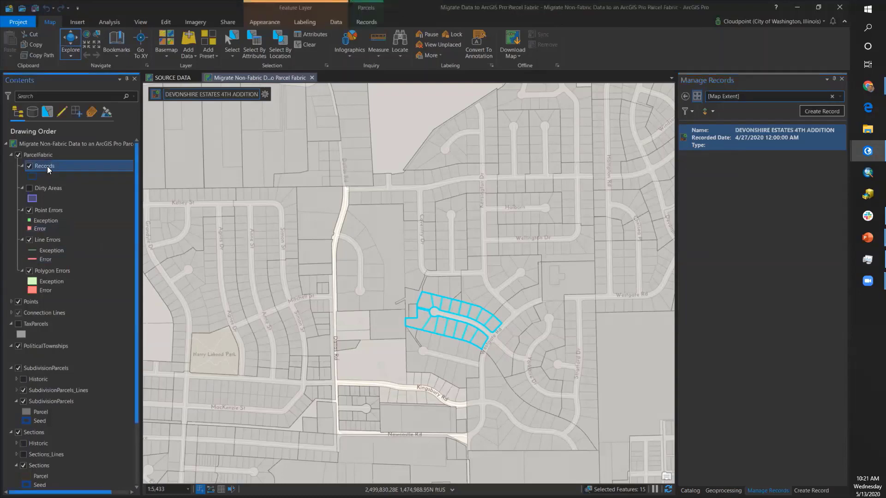
pyautogui.rightClick(44, 166)
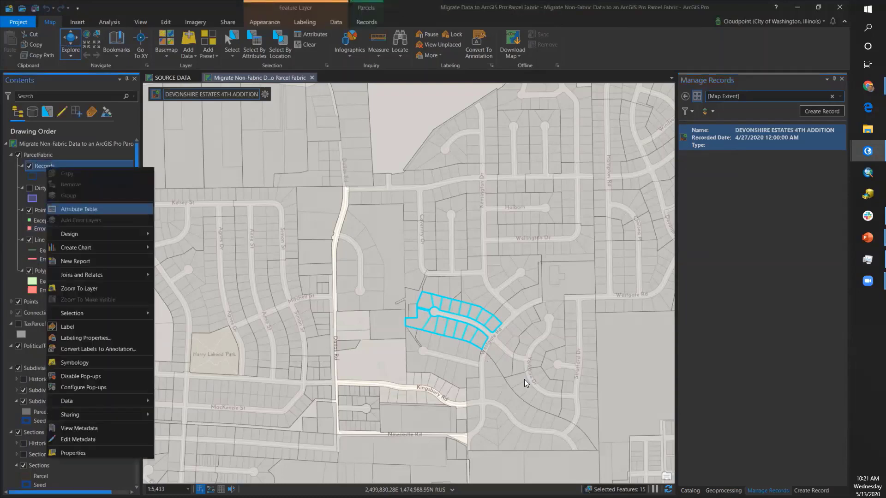